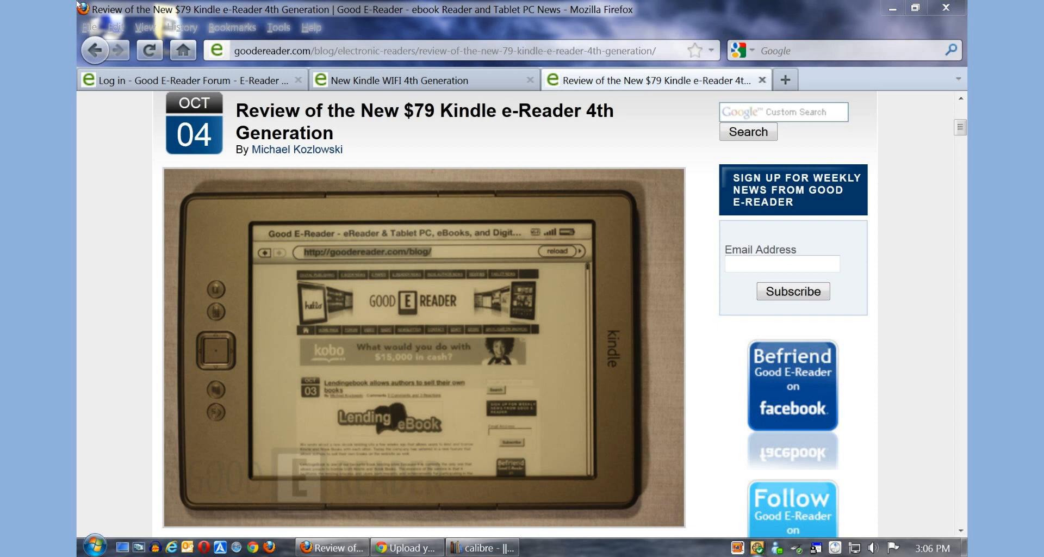
pyautogui.moveTo(171, 12)
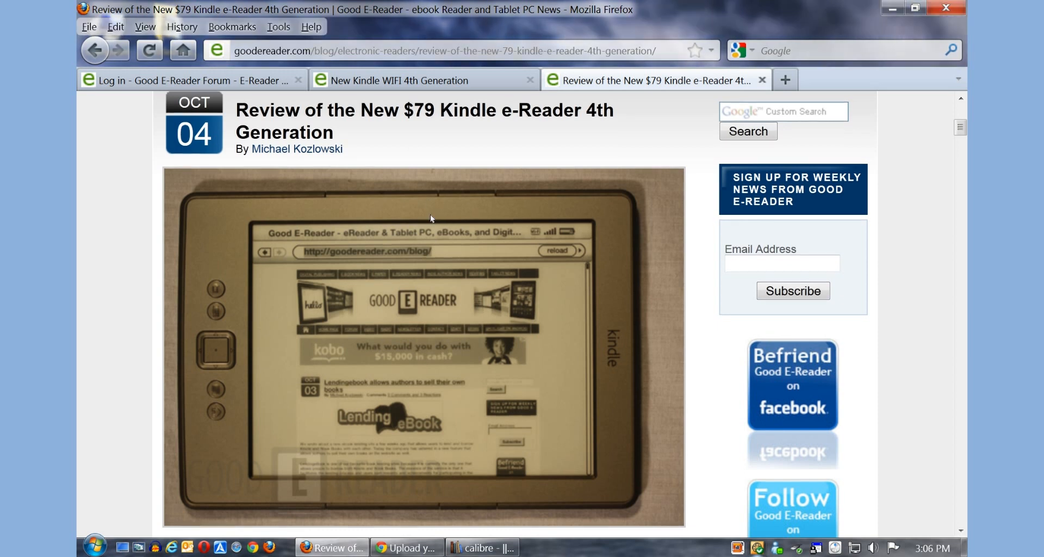
# Scroll down through the Kindle review page to reach the photo gallery
pyautogui.scroll(-3)
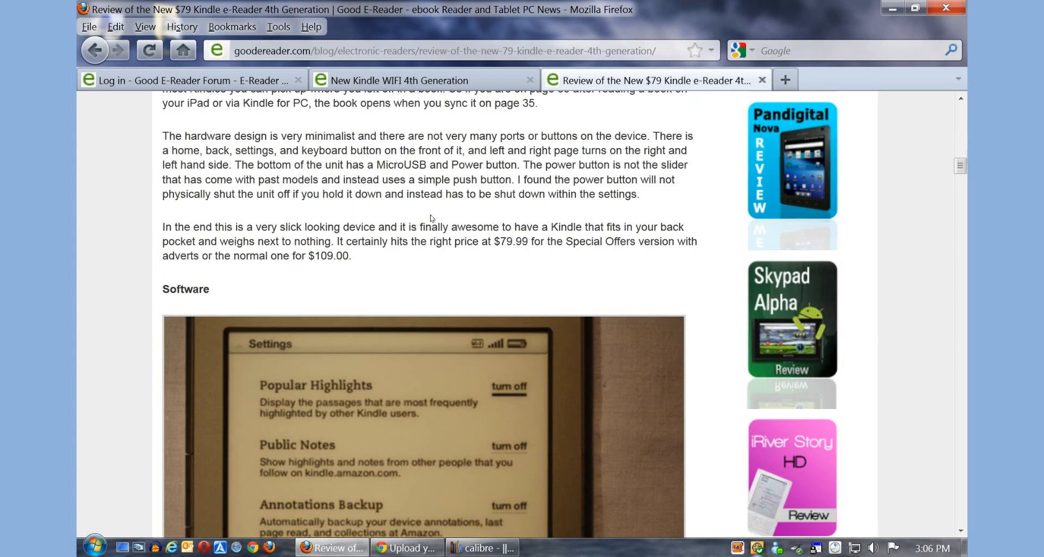
pyautogui.scroll(-3)
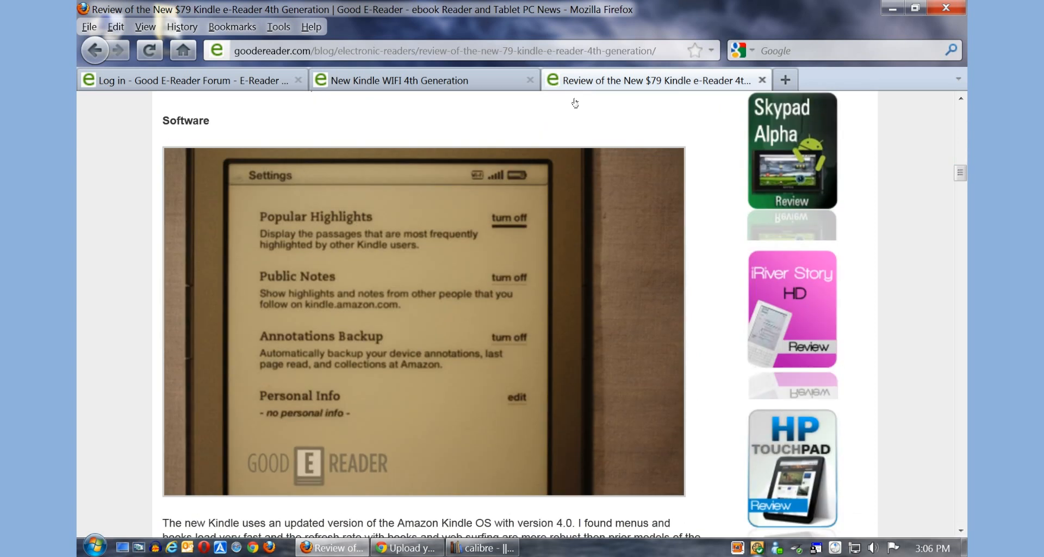
pyautogui.scroll(-3)
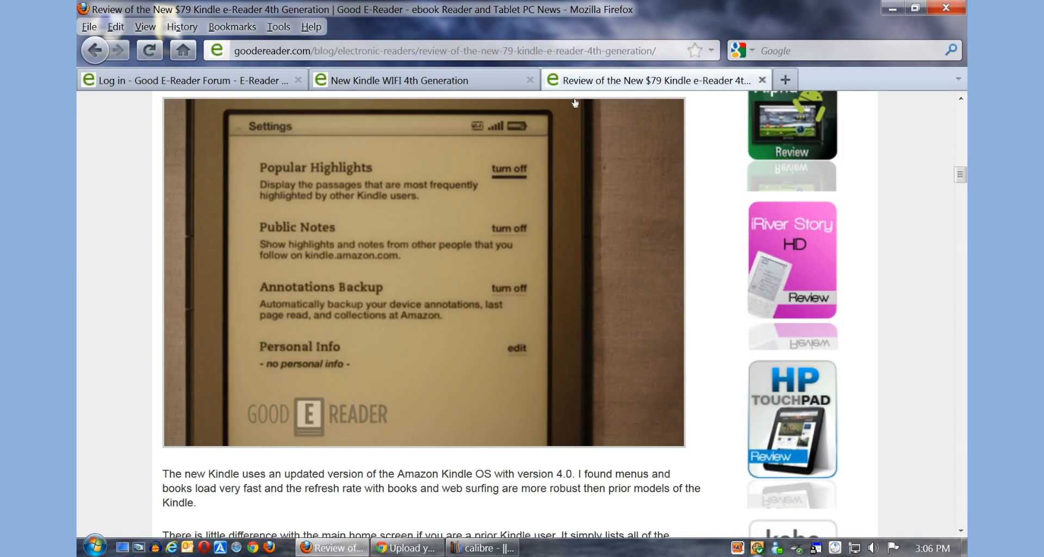
pyautogui.scroll(-3)
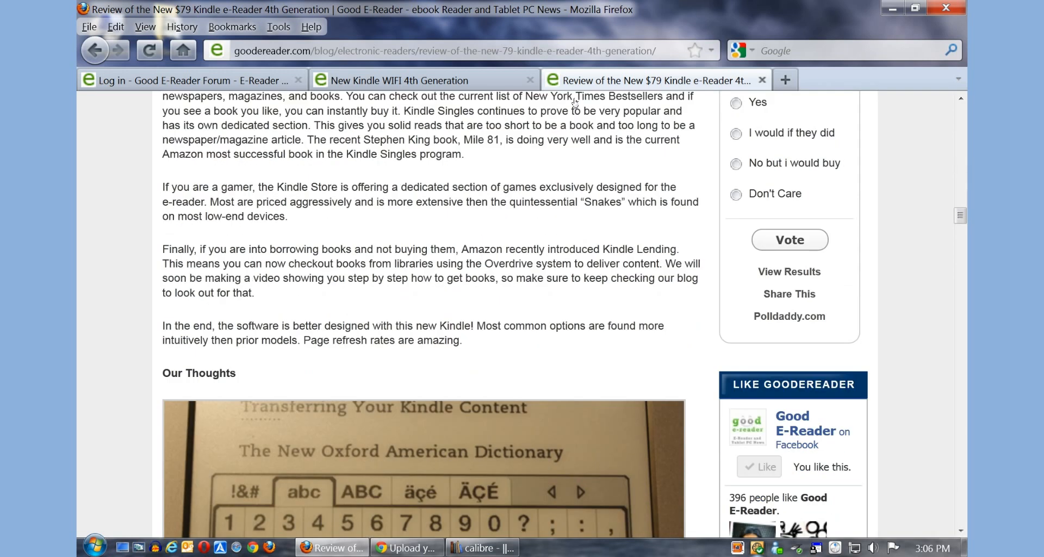
pyautogui.scroll(-3)
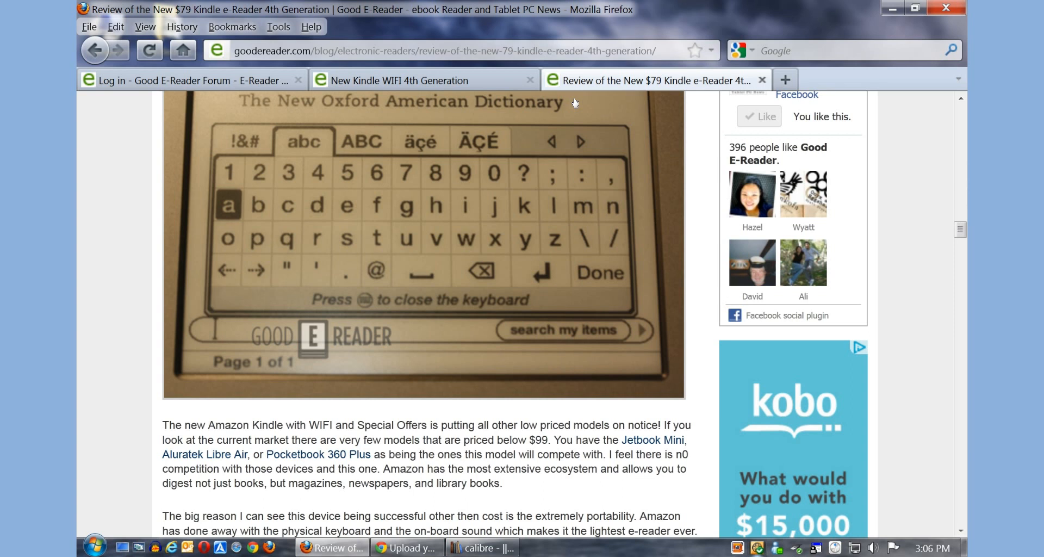
pyautogui.scroll(-3)
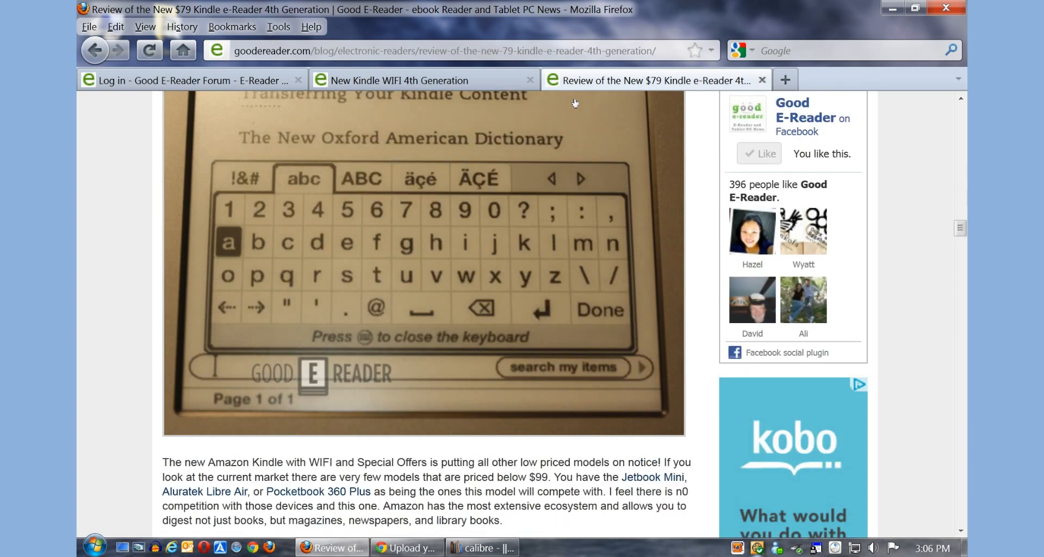
pyautogui.scroll(-3)
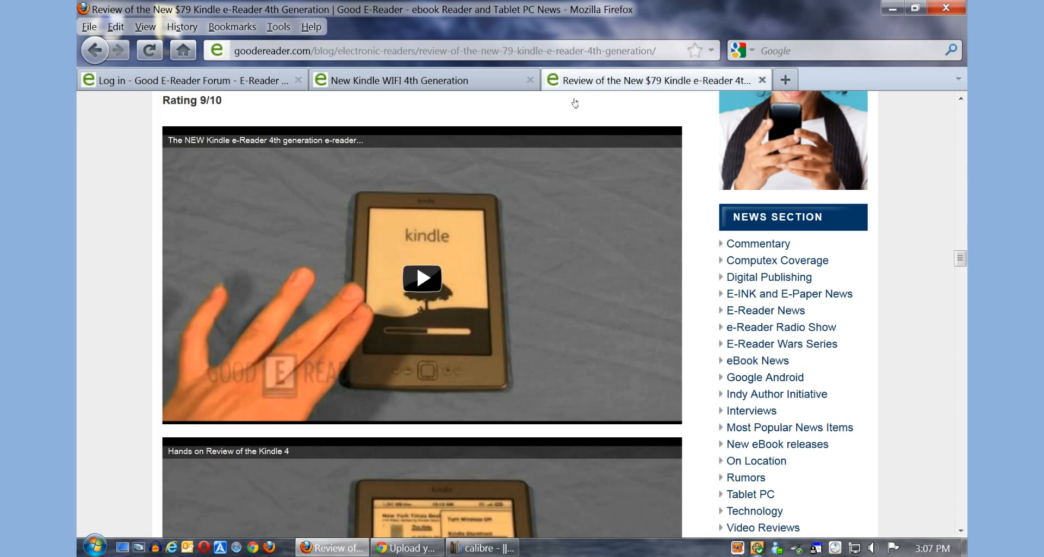
pyautogui.scroll(-3)
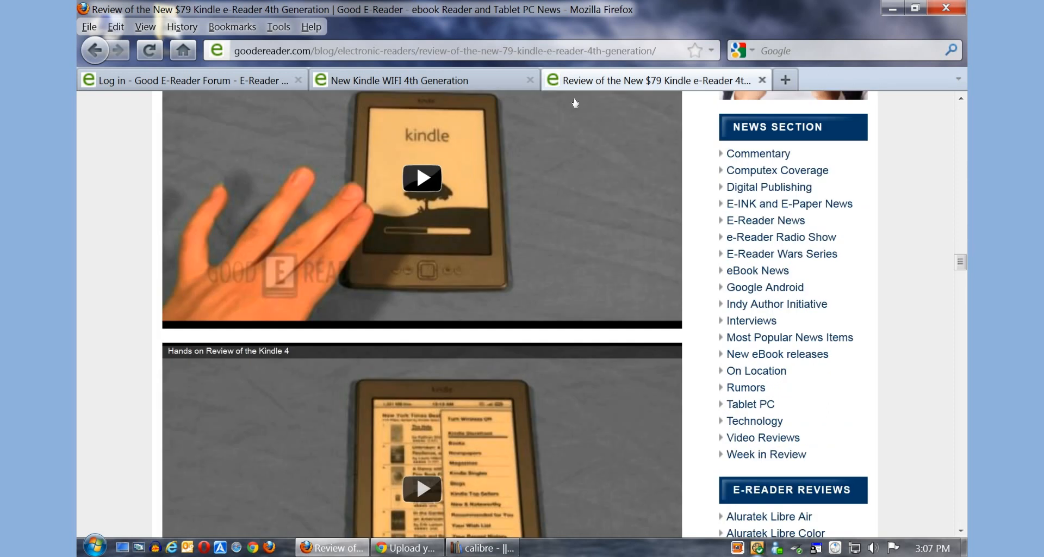
pyautogui.scroll(-3)
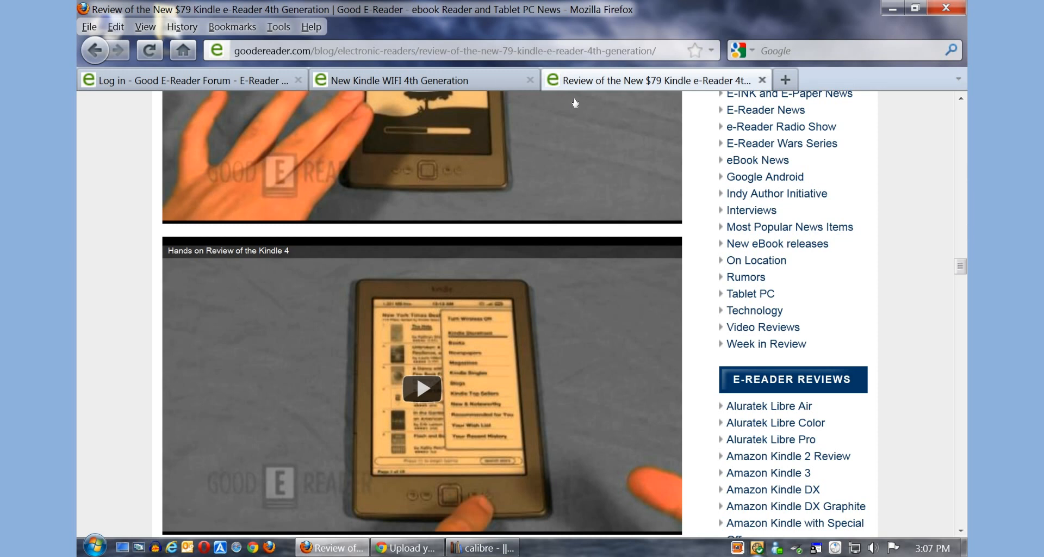
pyautogui.scroll(-3)
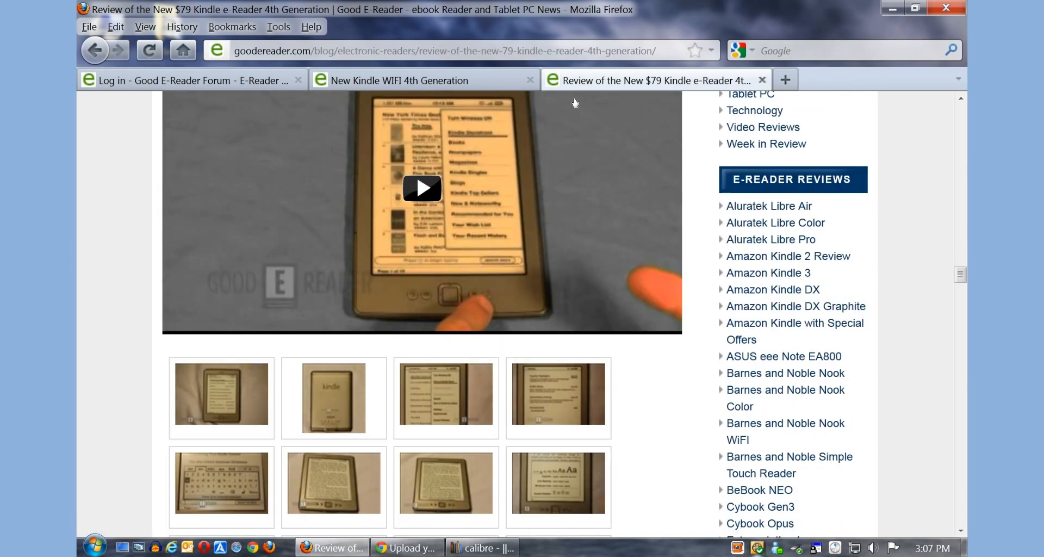
pyautogui.scroll(-3)
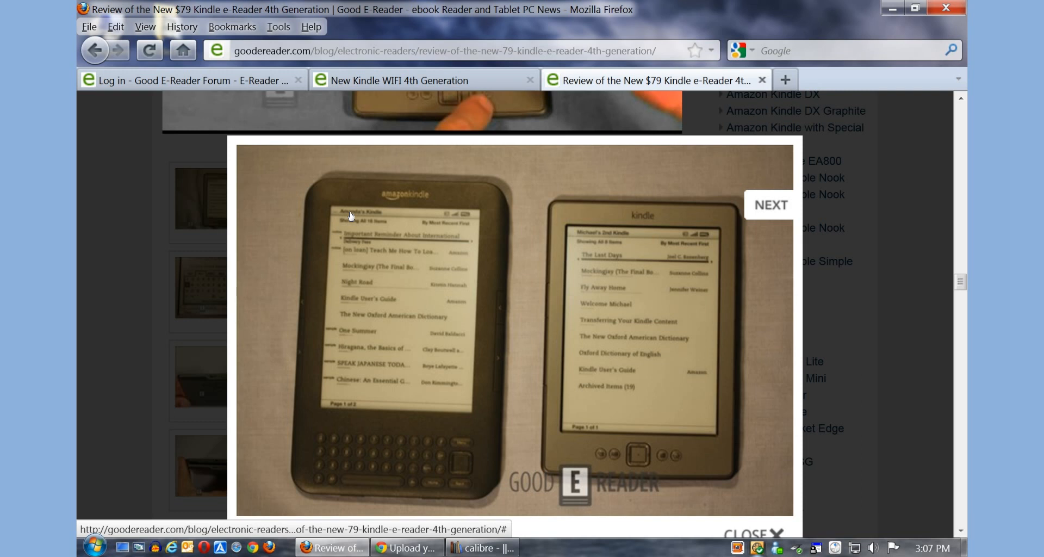
# View the next two Kindle comparison photos and leave the photo viewer
pyautogui.click(769, 205)
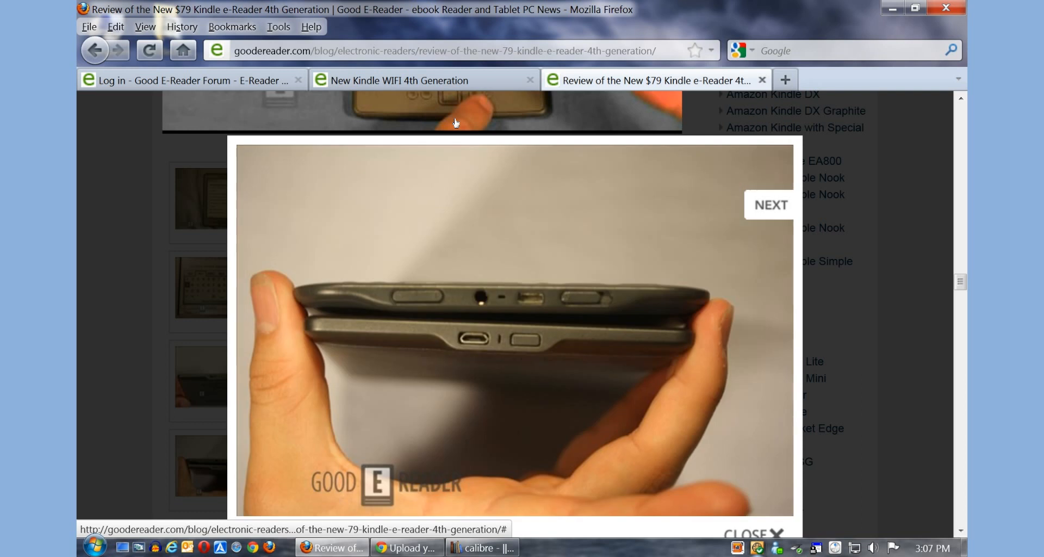
pyautogui.click(769, 204)
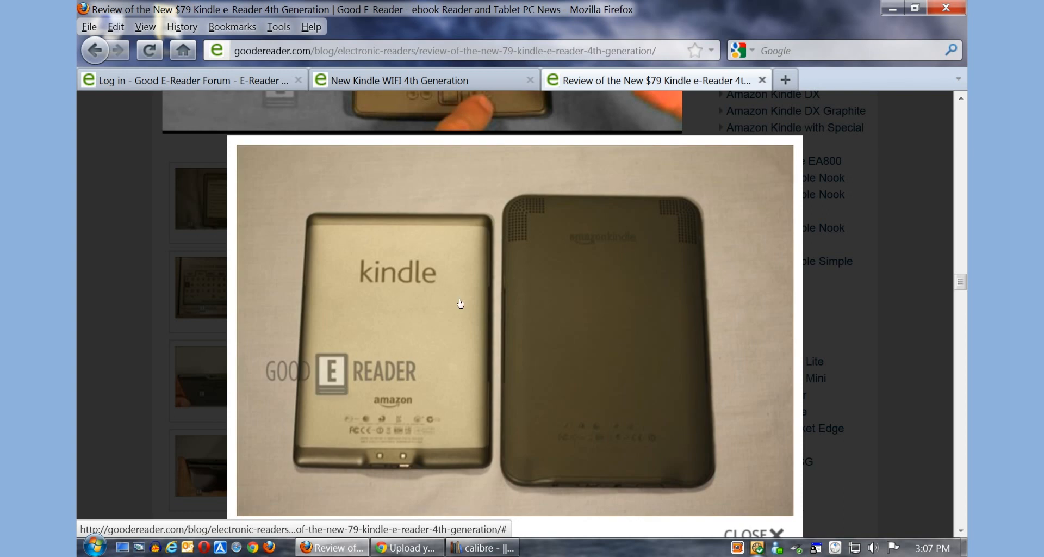
pyautogui.click(481, 547)
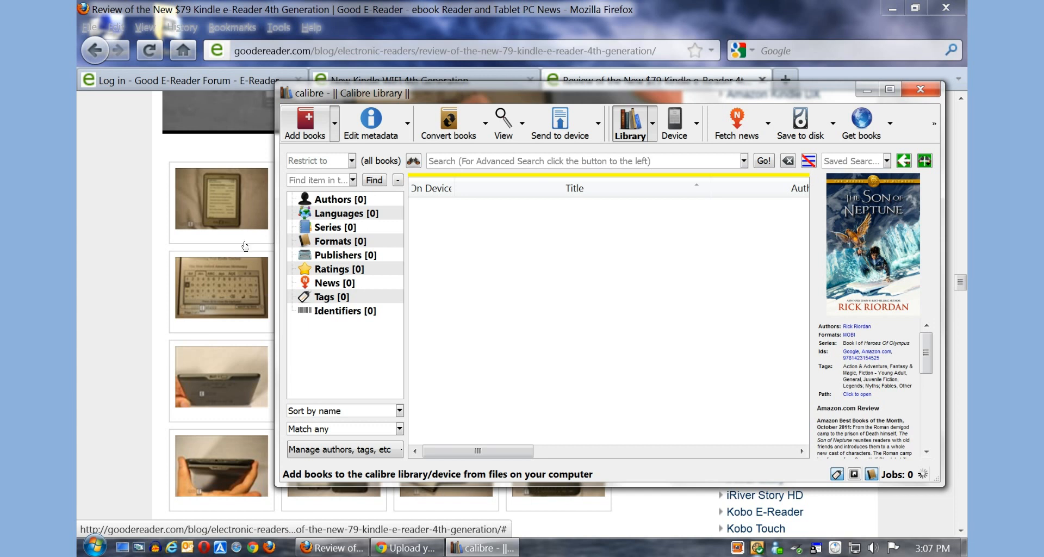
# Add the Son of Neptune MOBI file from the Desktop to the calibre library
pyautogui.click(304, 123)
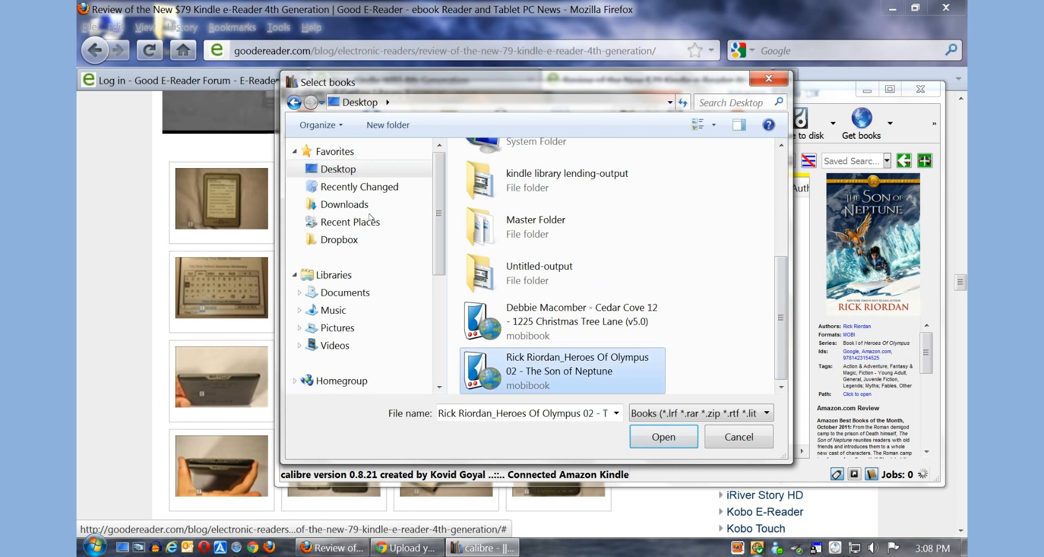
pyautogui.click(662, 436)
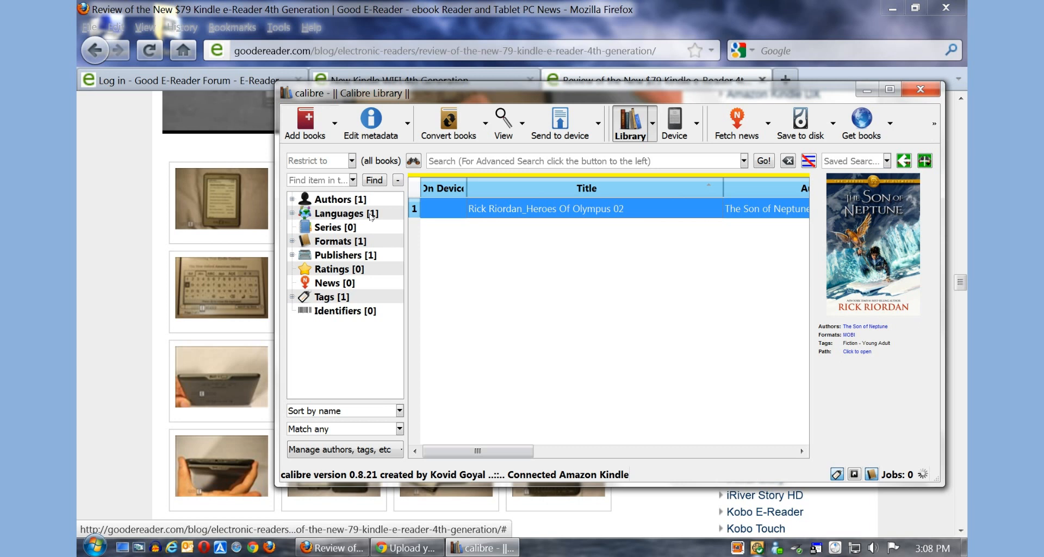
pyautogui.moveTo(371, 217)
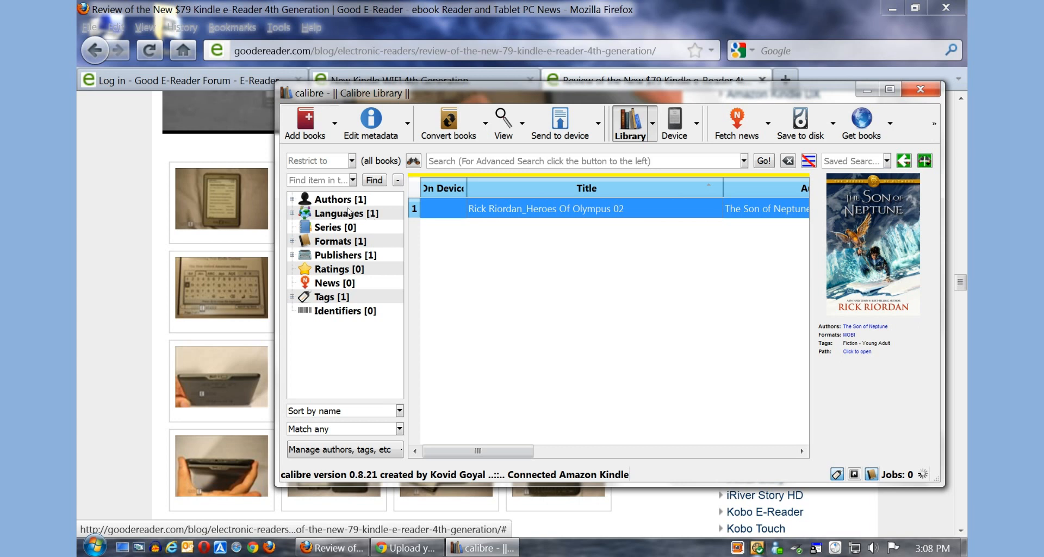
# Open the individual metadata editor for the newly added Son of Neptune book
pyautogui.rightClick(545, 208)
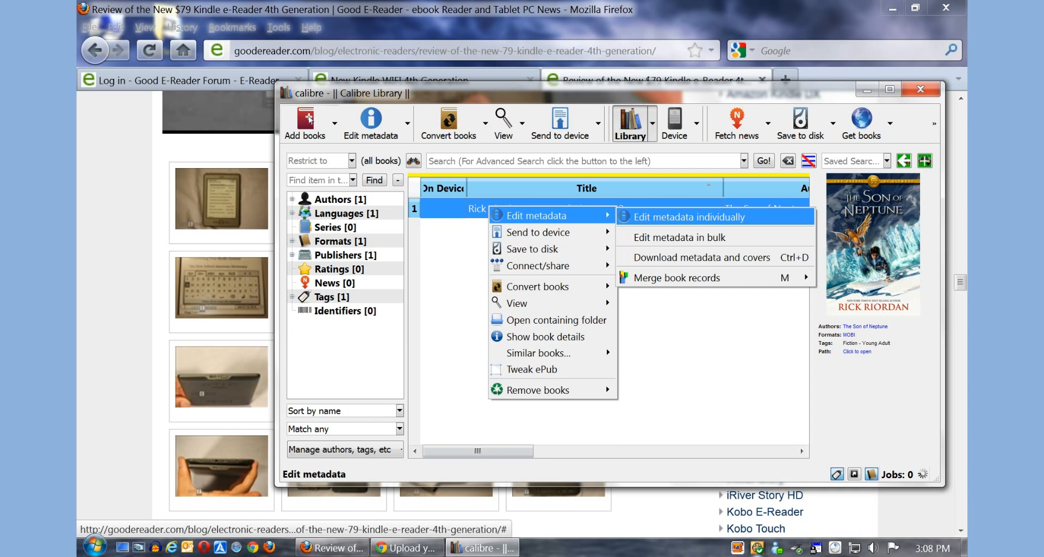
pyautogui.moveTo(378, 122)
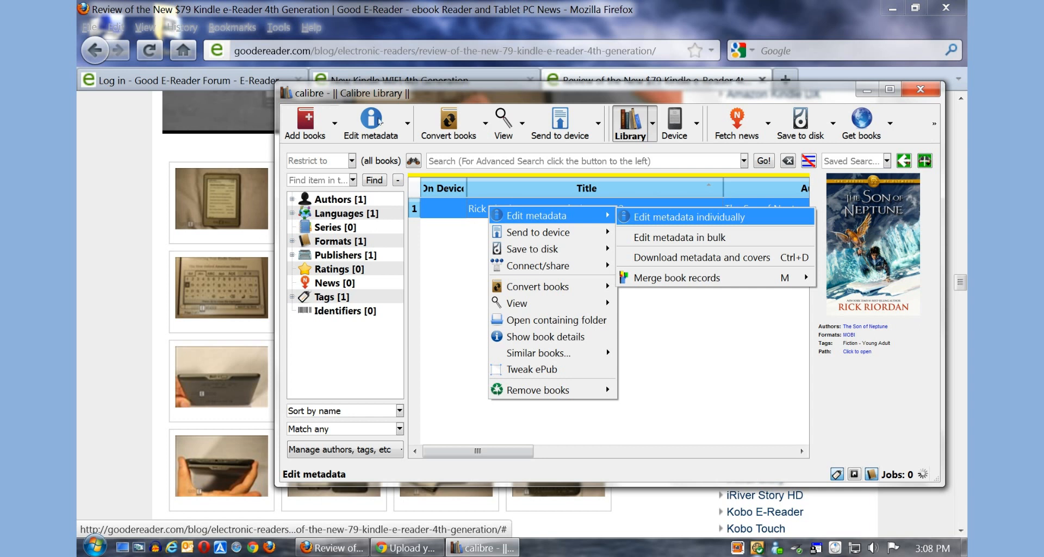
pyautogui.click(688, 216)
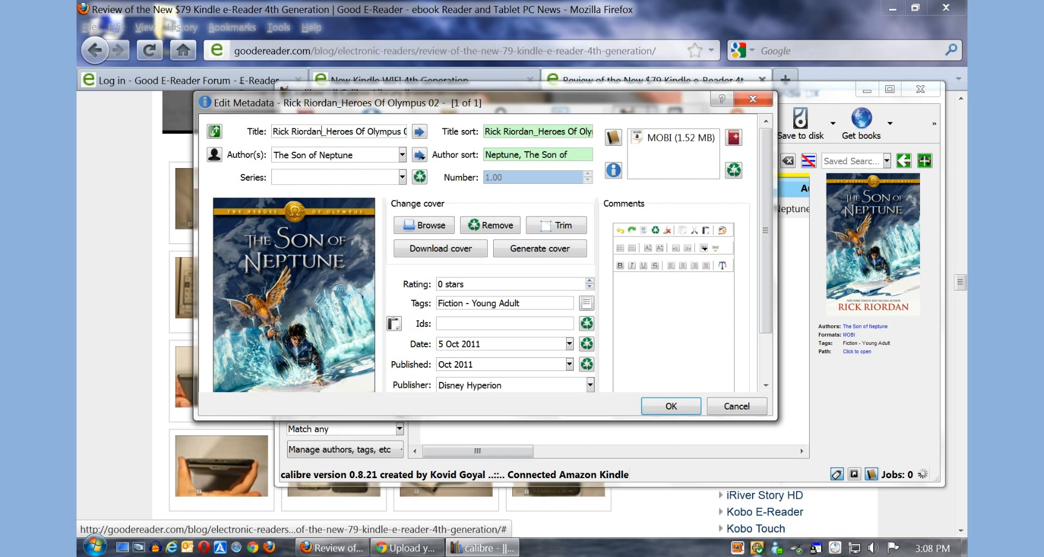
# Swap the mixed-up title and author, then regenerate the title sort and author sort values
pyautogui.doubleClick(300, 131)
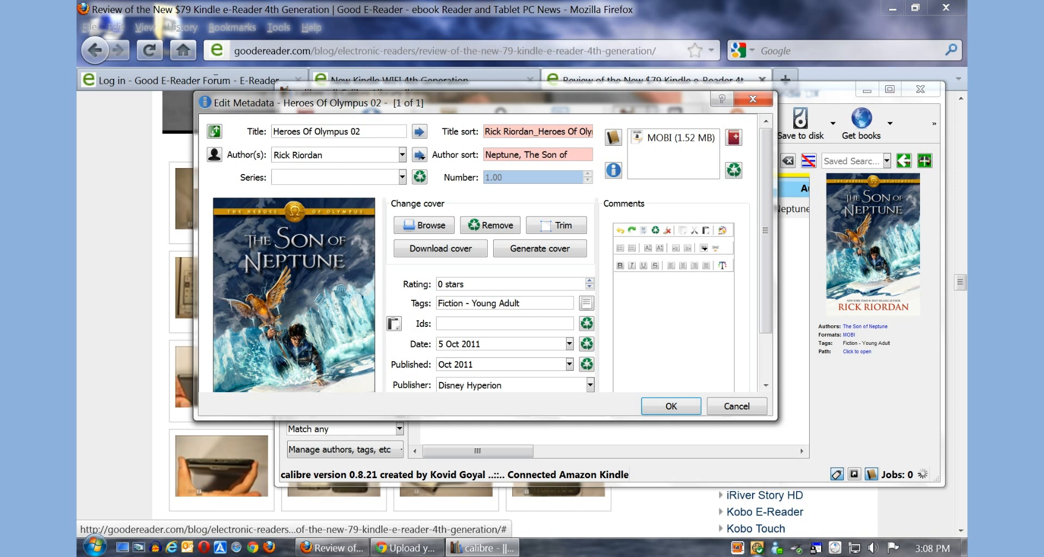
pyautogui.rightClick(339, 131)
pyautogui.write('The Son of Neptune')
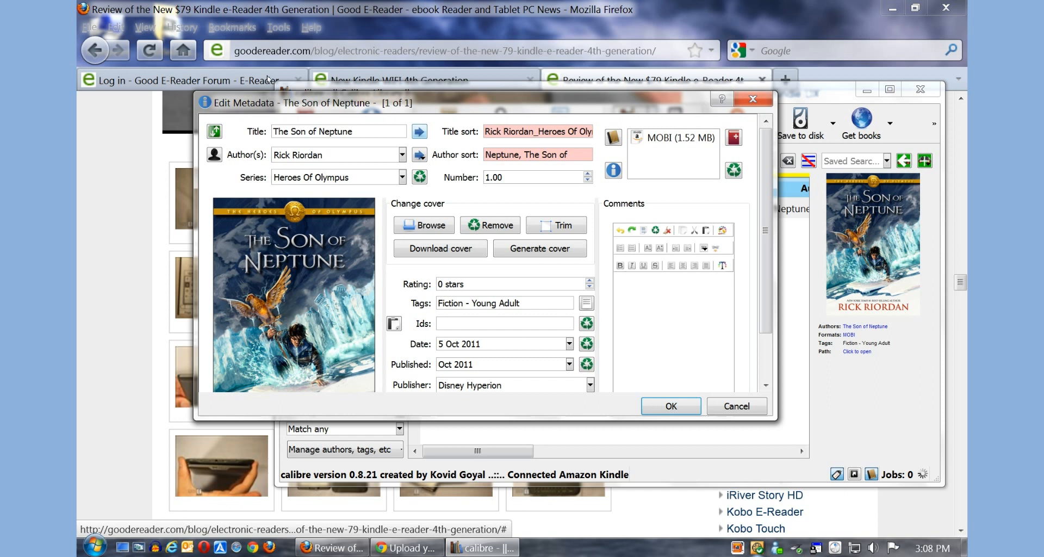
pyautogui.click(419, 131)
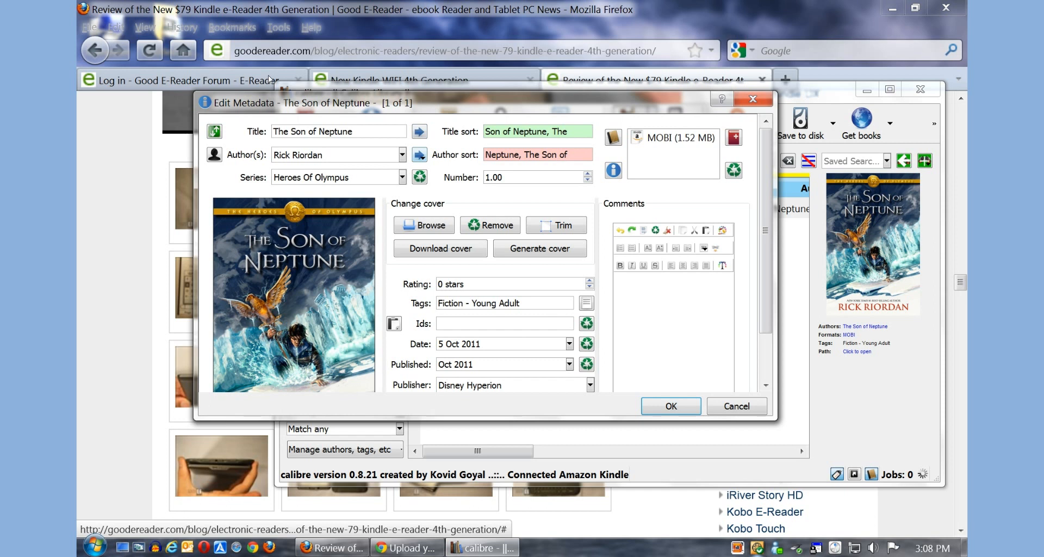
pyautogui.click(420, 154)
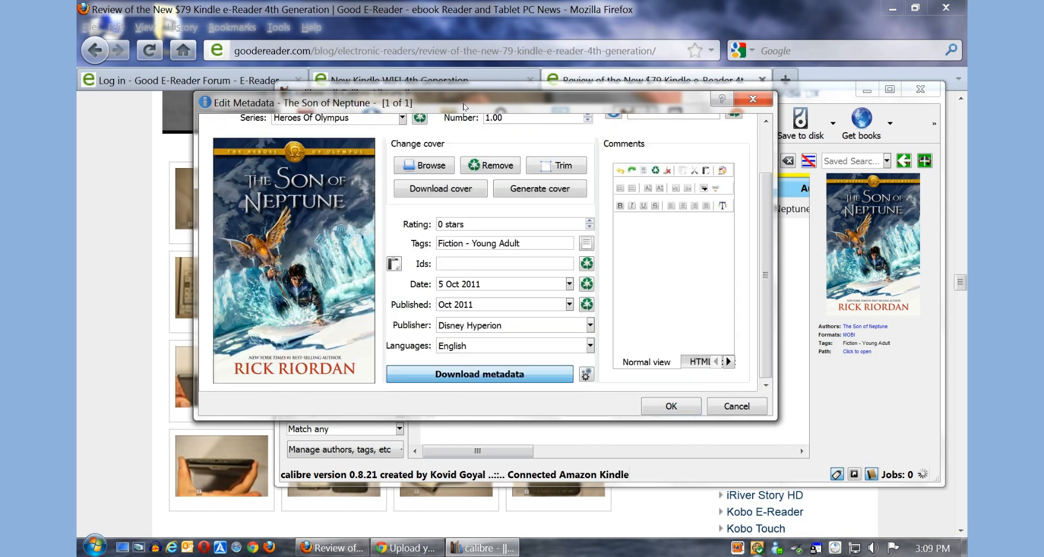
# Download Amazon metadata and the Amazon.com cover for the book, then save the metadata
pyautogui.click(478, 375)
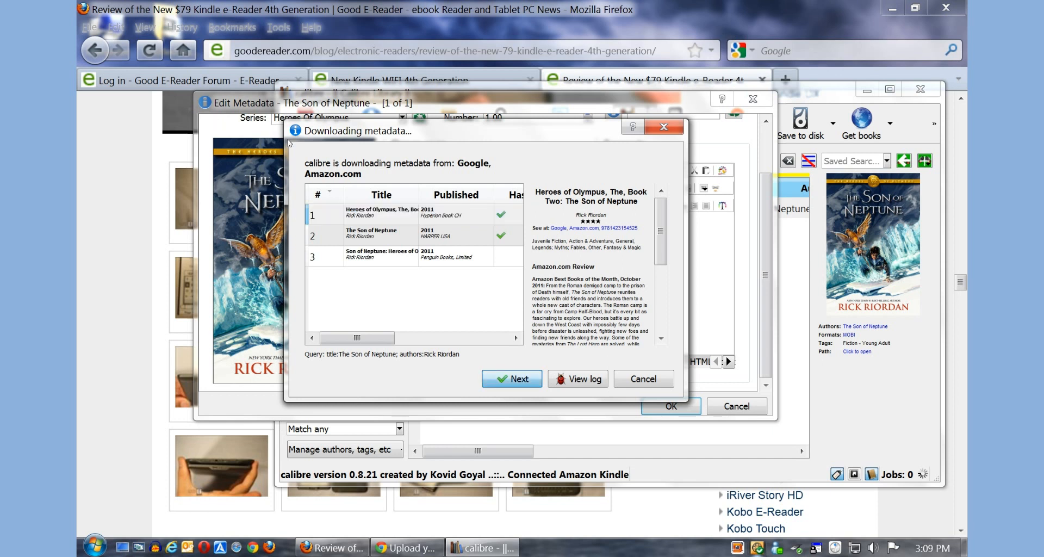
pyautogui.click(511, 379)
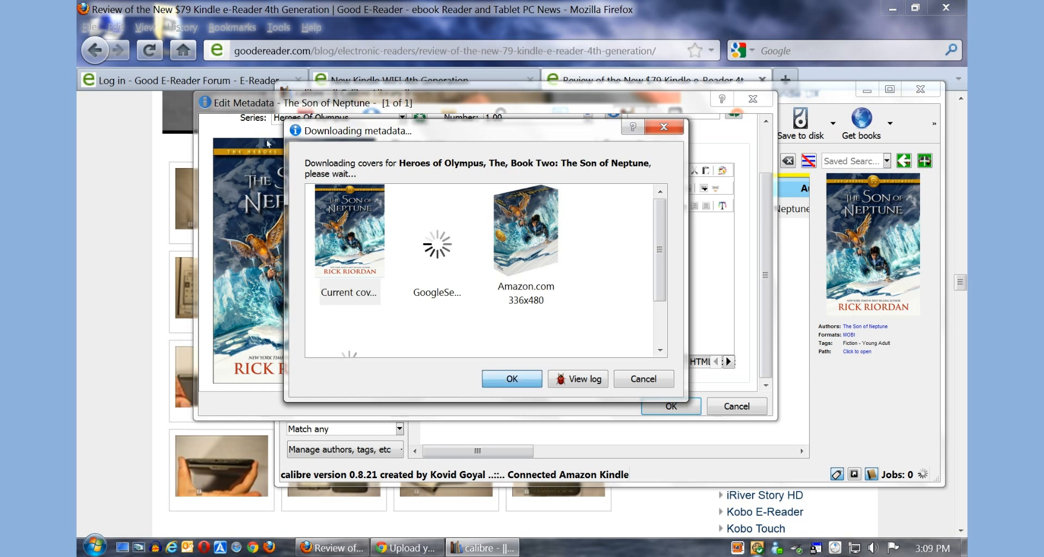
pyautogui.click(512, 378)
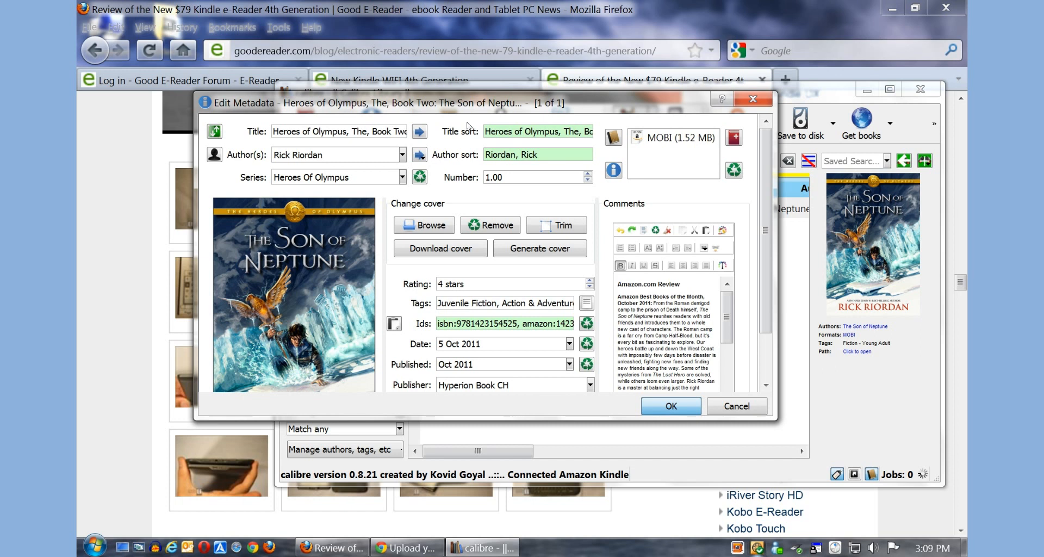
pyautogui.click(670, 405)
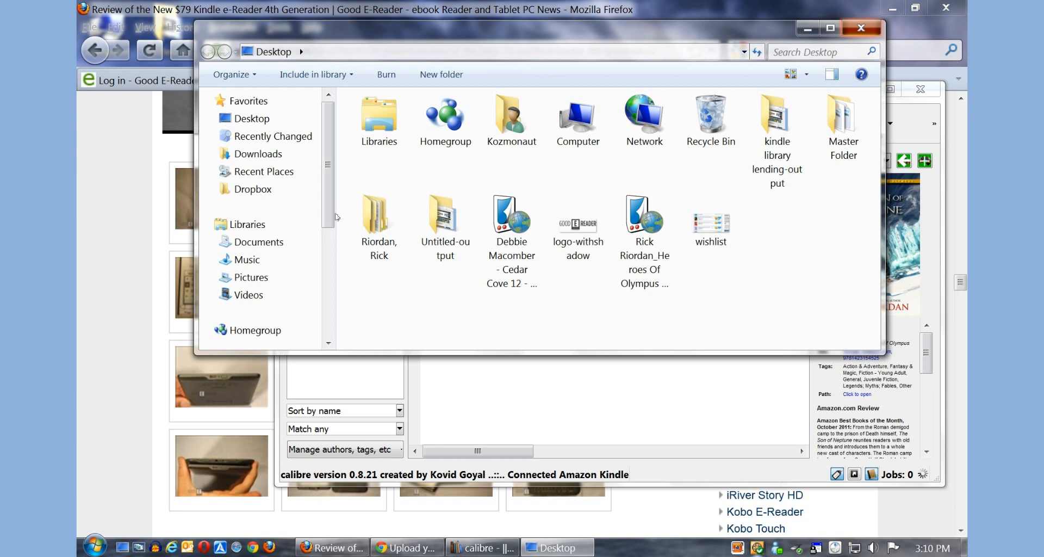
pyautogui.moveTo(398, 206)
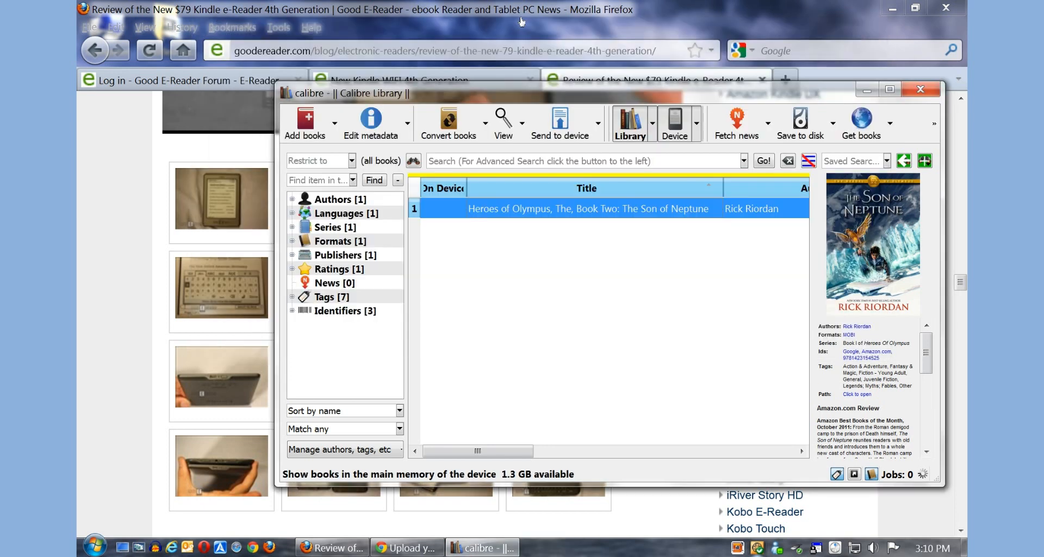
# Show the Kindle's books and review Welcome Letter, So Over my Head and Heroes of Olympus details
pyautogui.click(674, 123)
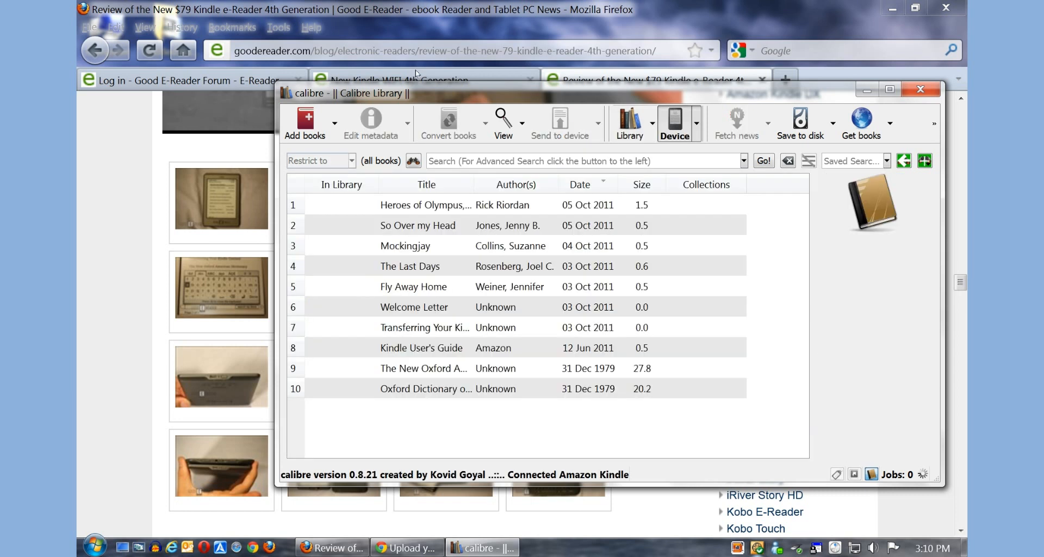
pyautogui.click(413, 306)
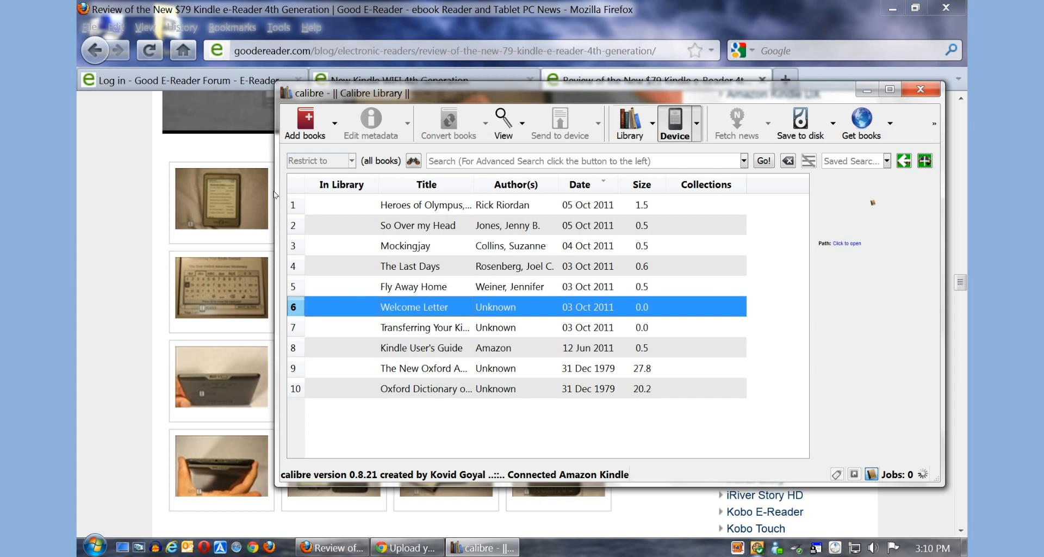
pyautogui.click(418, 225)
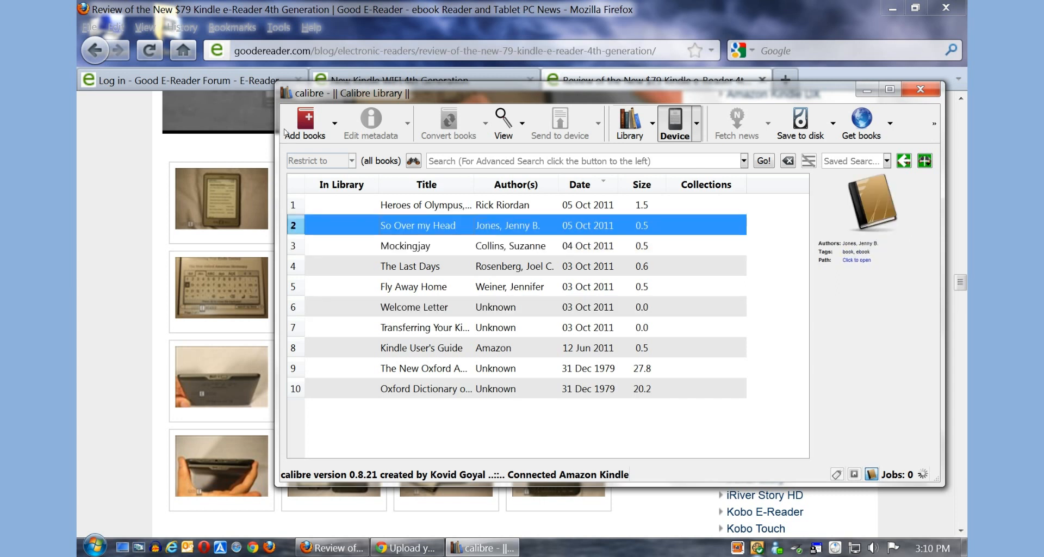
pyautogui.click(426, 204)
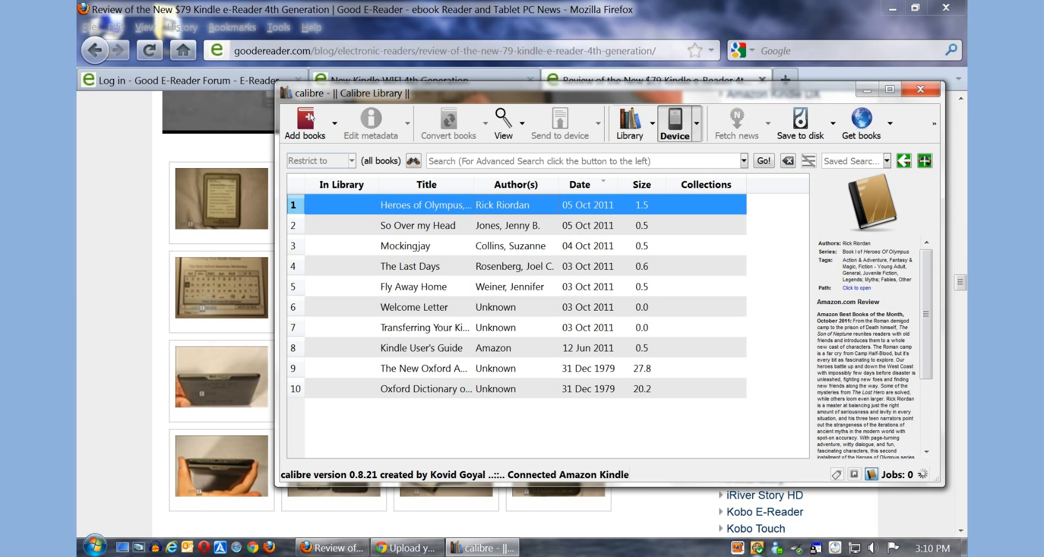
# Remove Heroes of Olympus from the Kindle, confirm, and recheck the library and device lists
pyautogui.rightClick(427, 204)
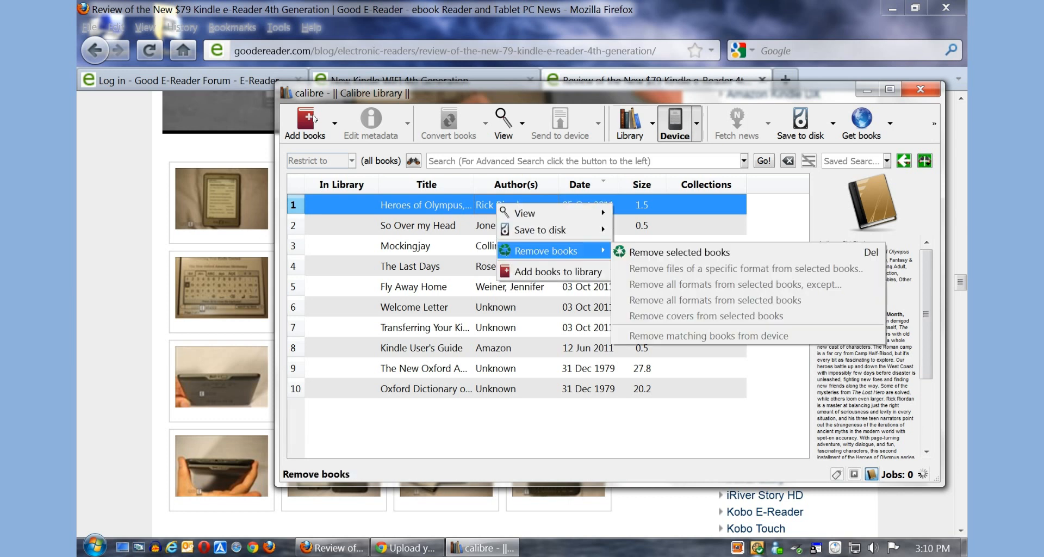
pyautogui.click(678, 253)
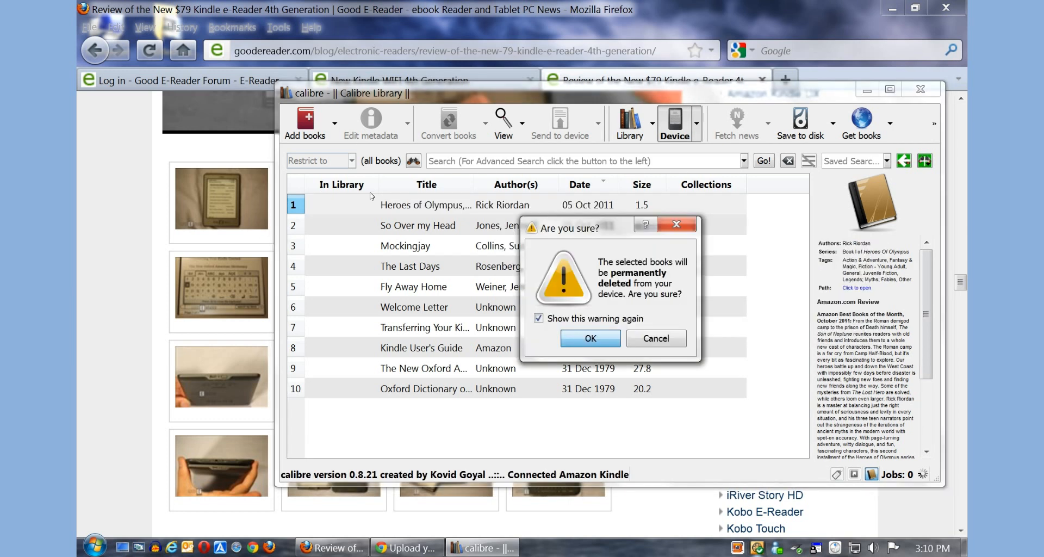
pyautogui.click(589, 338)
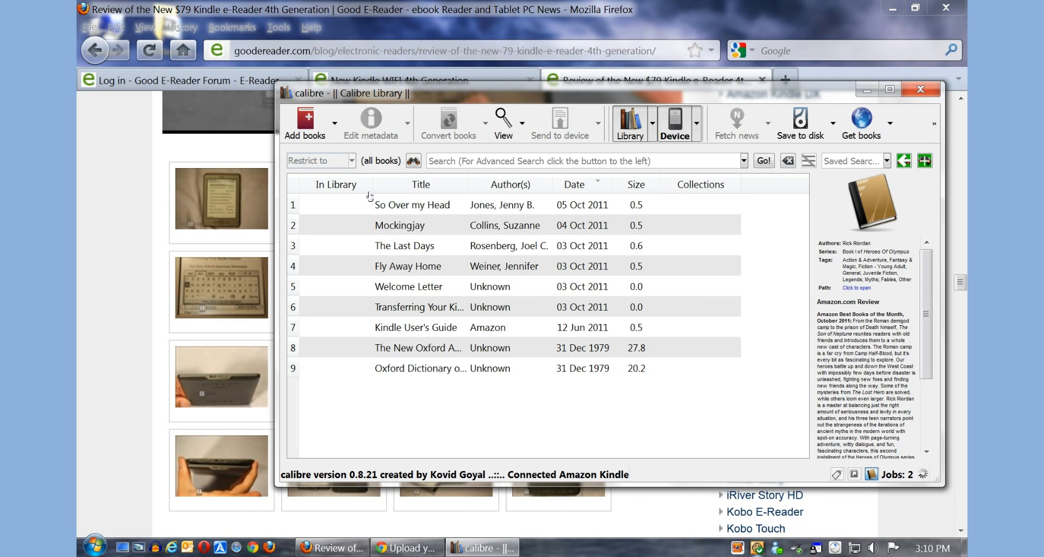
pyautogui.click(674, 123)
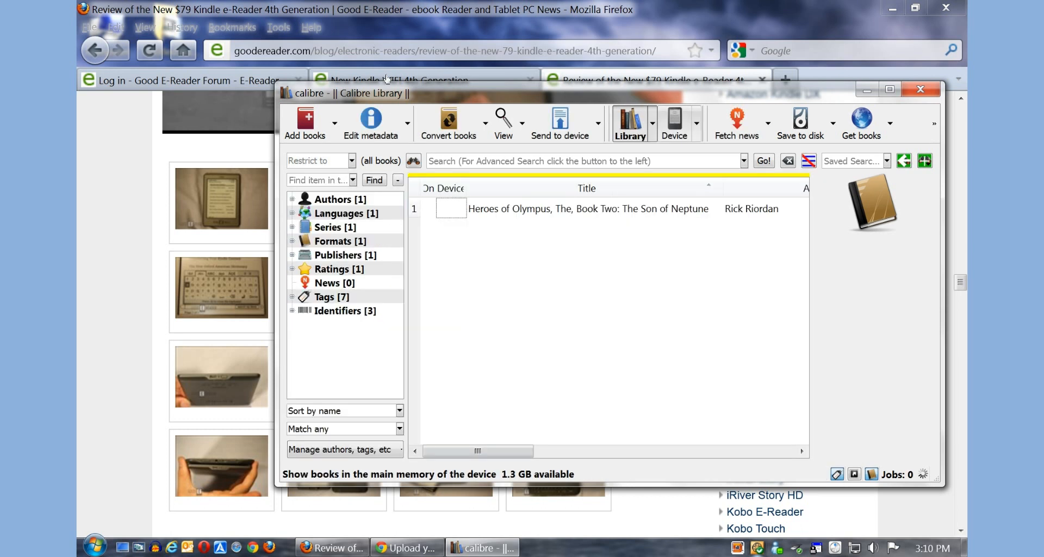
pyautogui.click(673, 123)
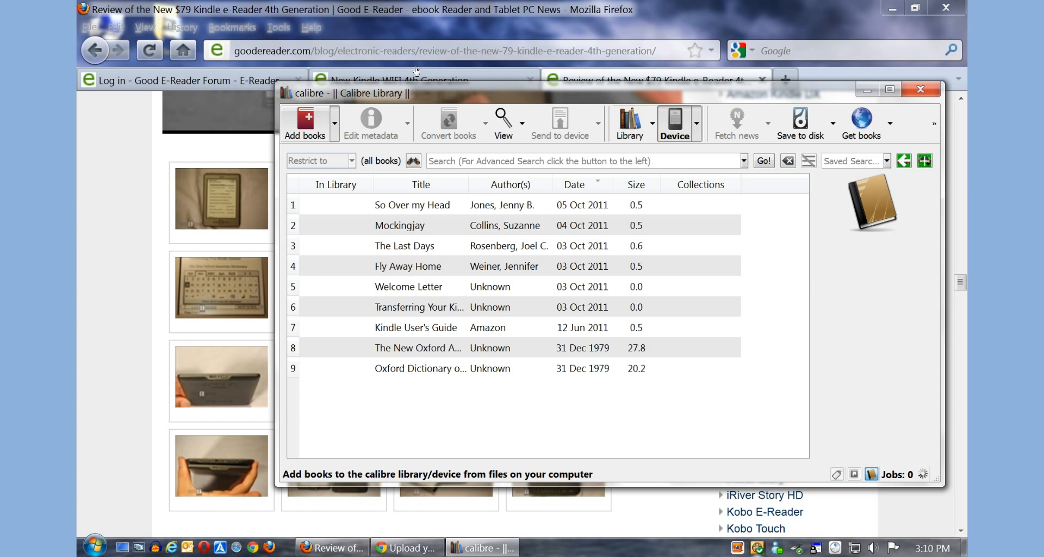
# Start adding books, then cancel the Select books dialog and get calibre out of the way
pyautogui.click(304, 123)
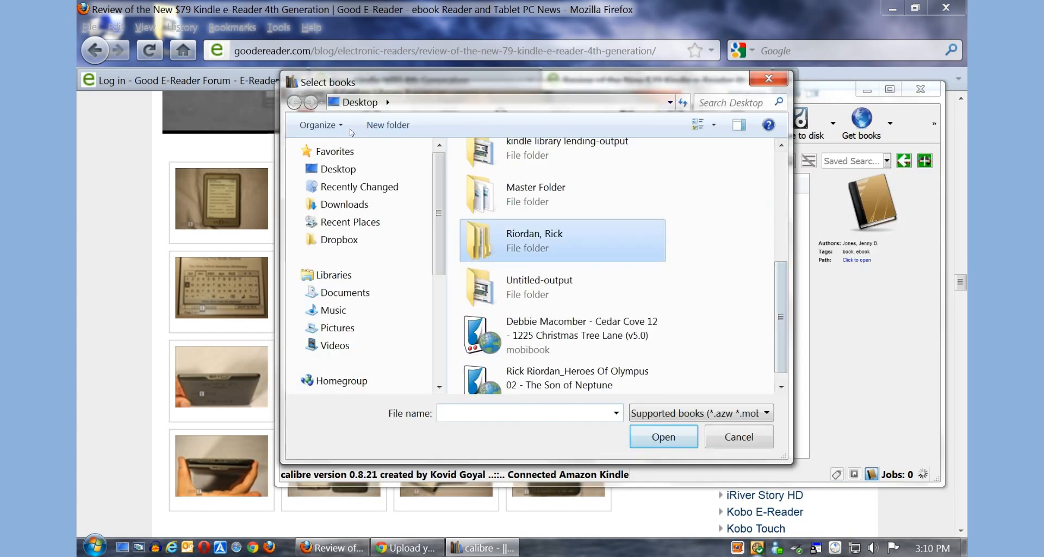
pyautogui.click(663, 436)
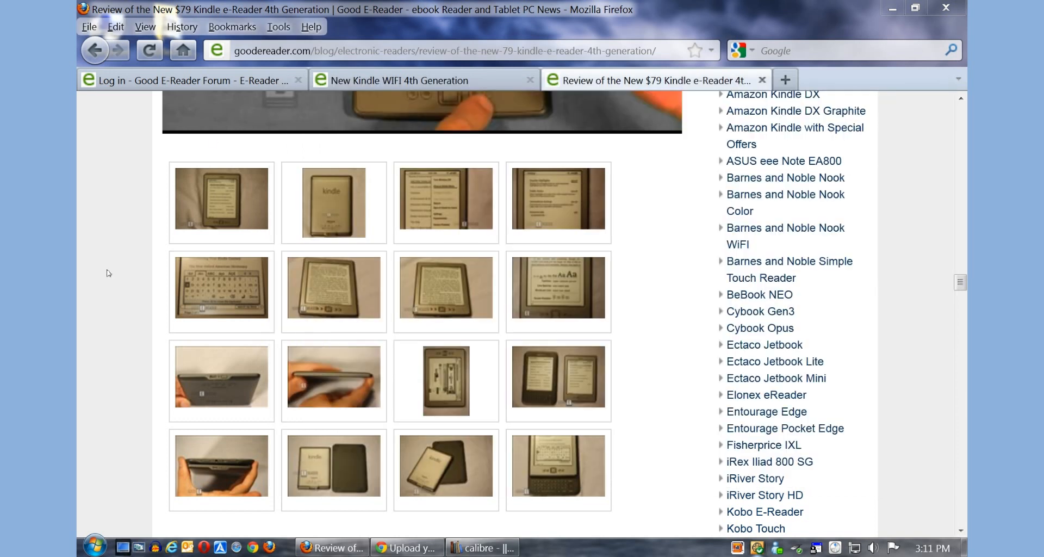
# Open Documents from the Start menu and browse to the Kindle (H:) drive
pyautogui.click(94, 547)
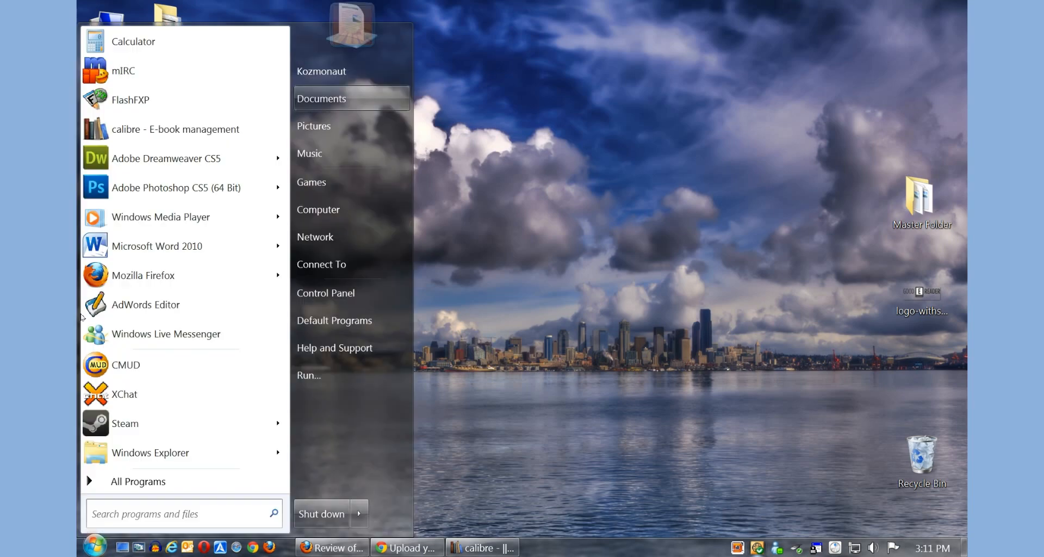
pyautogui.click(322, 98)
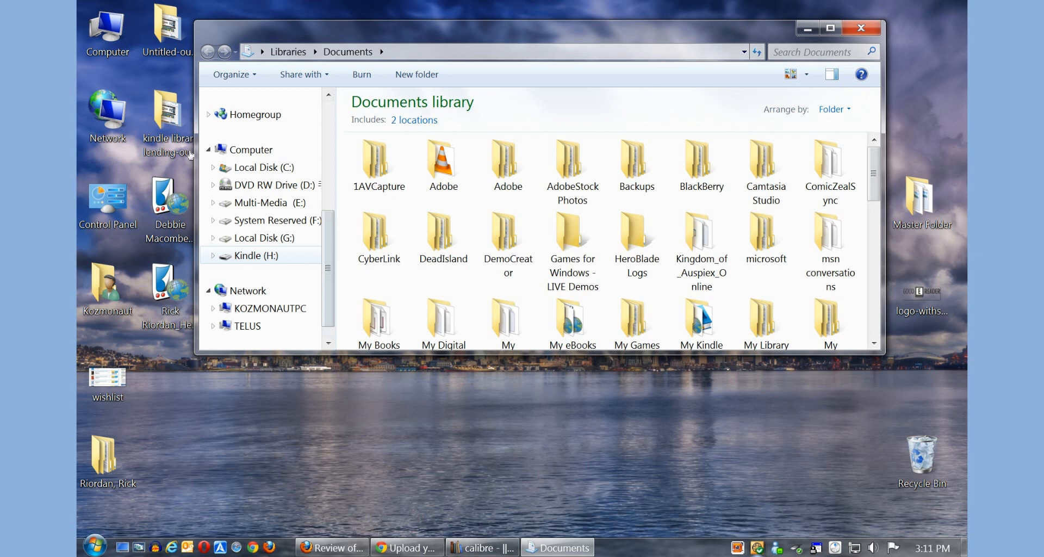
pyautogui.click(256, 255)
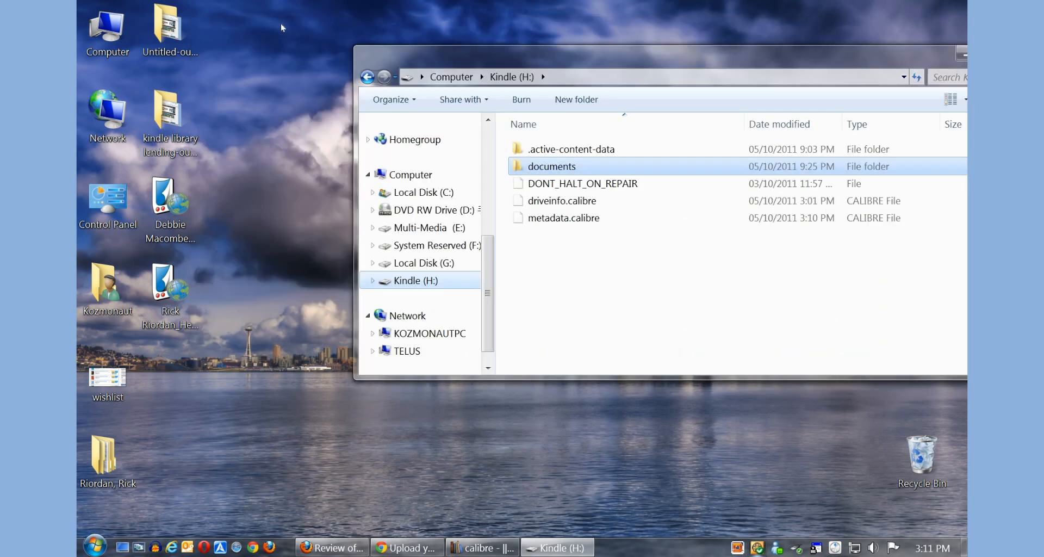
# Open the Kindle's documents folder and select the Kindle_Users_Guide file
pyautogui.doubleClick(551, 165)
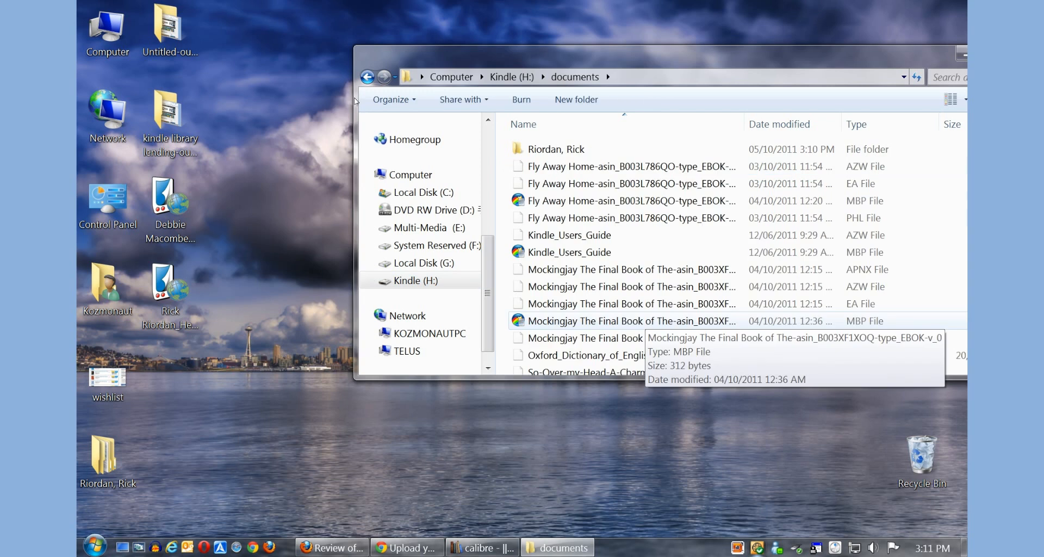
pyautogui.scroll(-3)
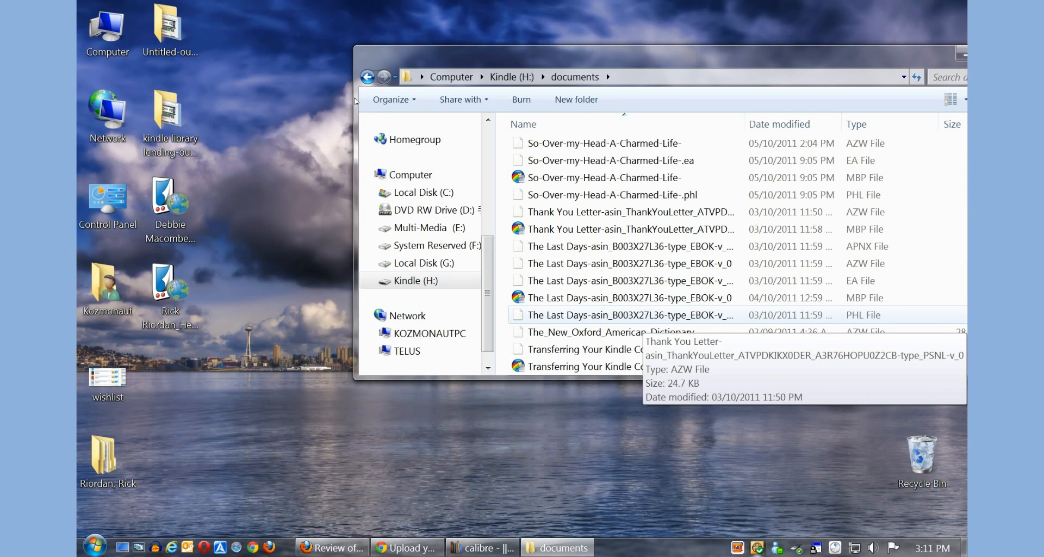
pyautogui.scroll(-3)
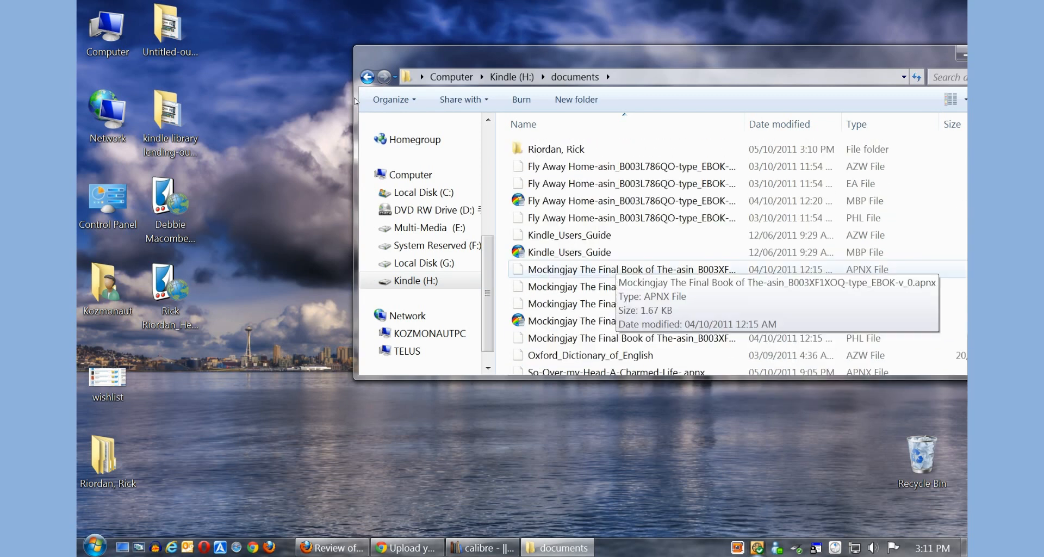
pyautogui.click(569, 252)
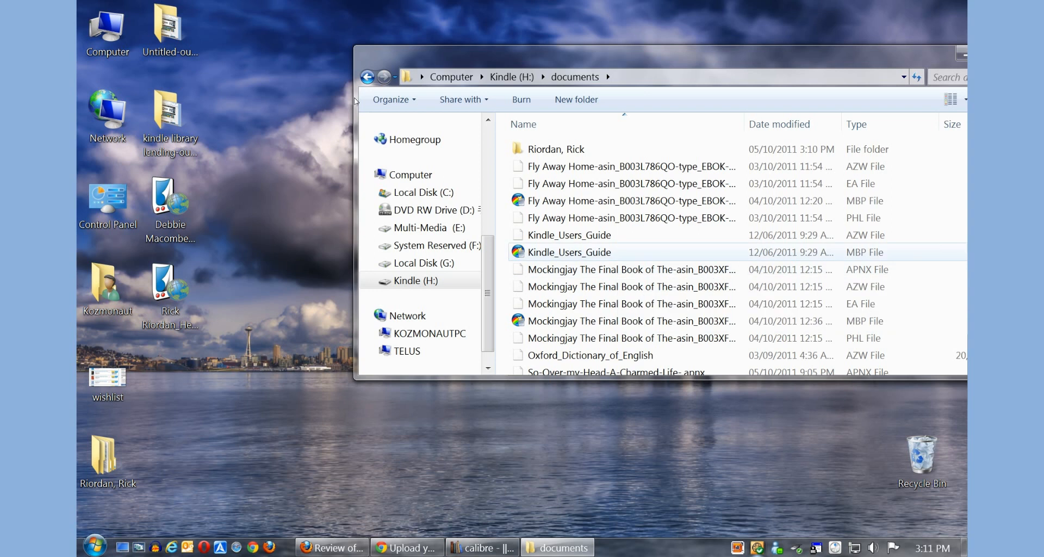
pyautogui.moveTo(296, 101)
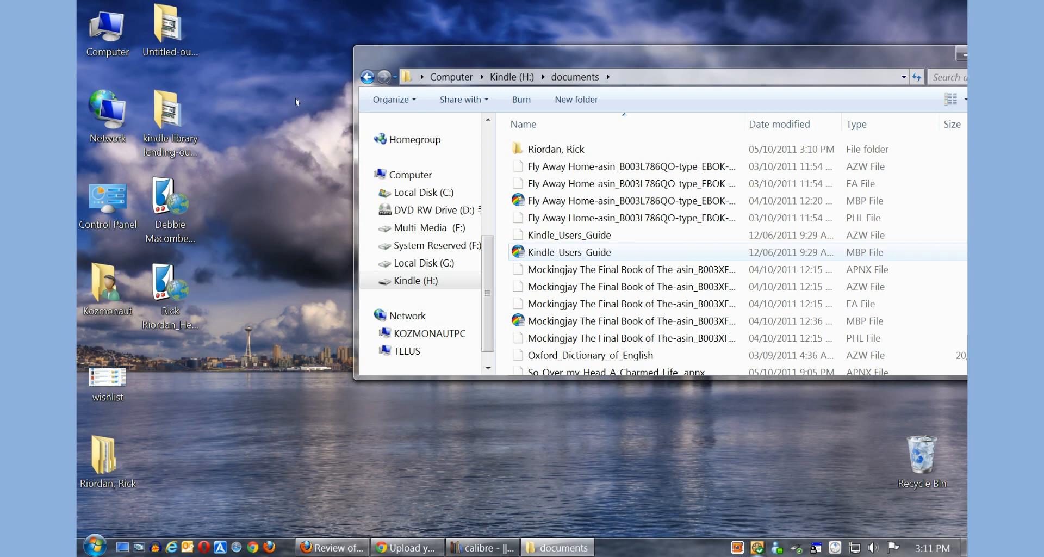
pyautogui.moveTo(169, 200)
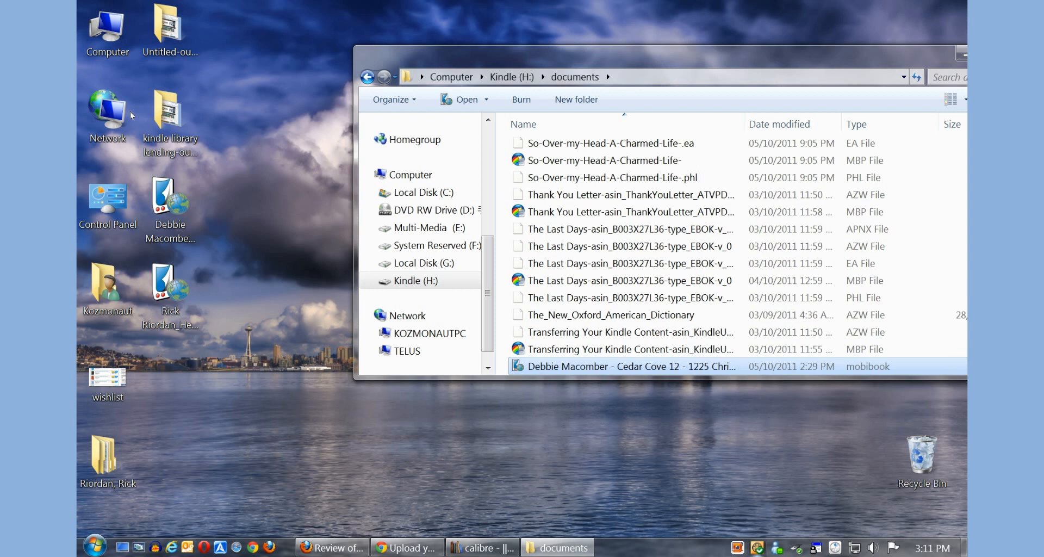
pyautogui.moveTo(509, 60)
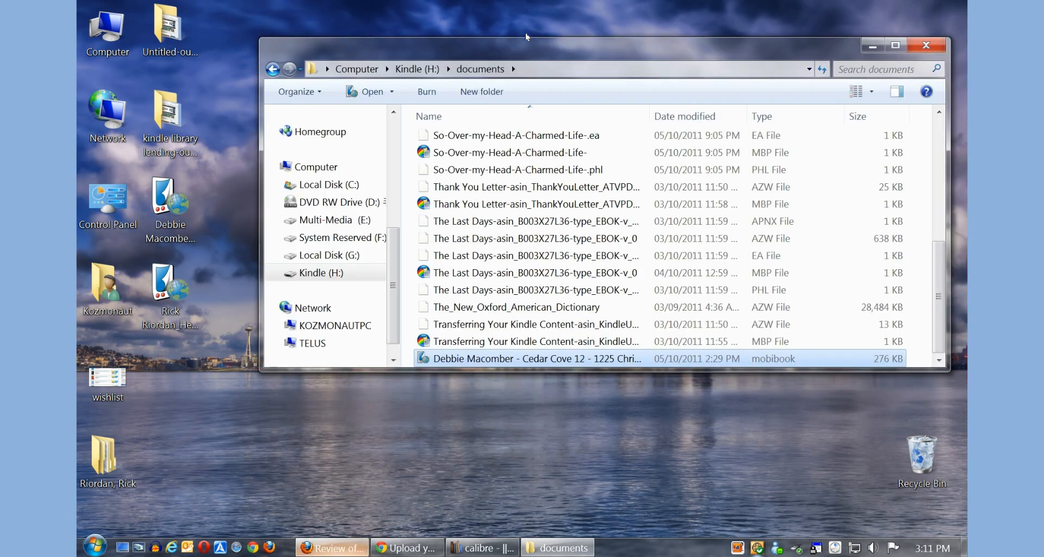
pyautogui.moveTo(228, 281)
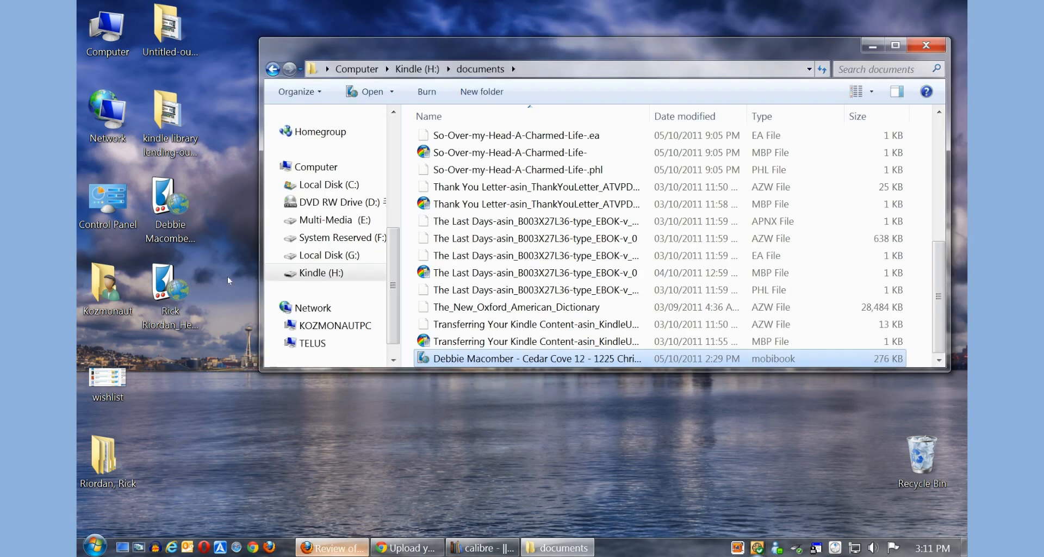
# Return to the Kindle review page in Firefox after the Cedar Cove mobibook copy
pyautogui.click(331, 547)
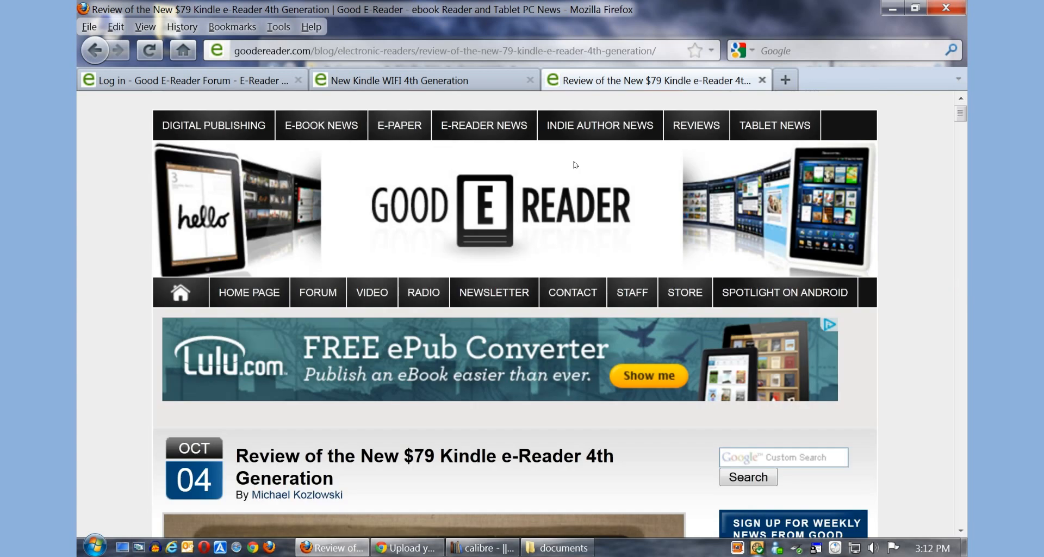